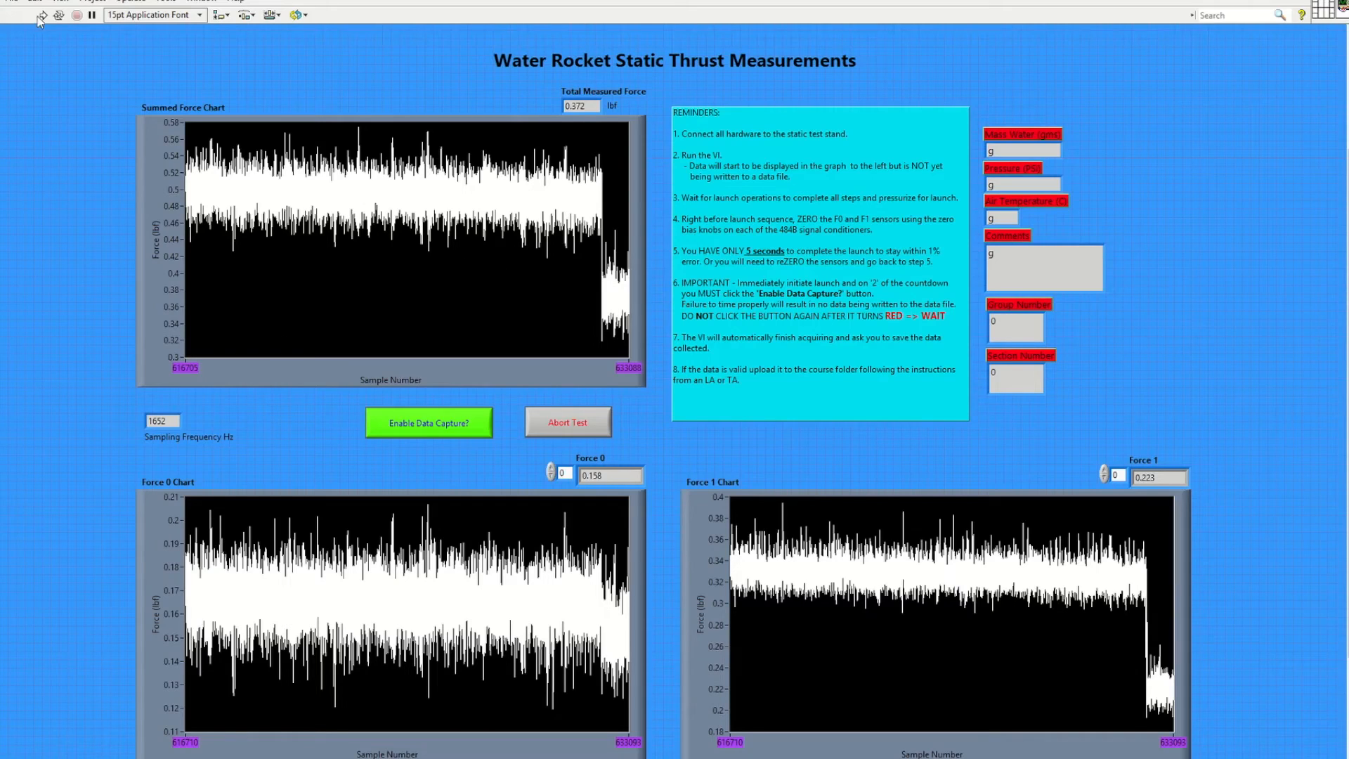
Step: Run the thrust VI with group 1, section 301, 1000 g, 40 PSI, 13 C, comment 'LA Demo'
click(42, 15)
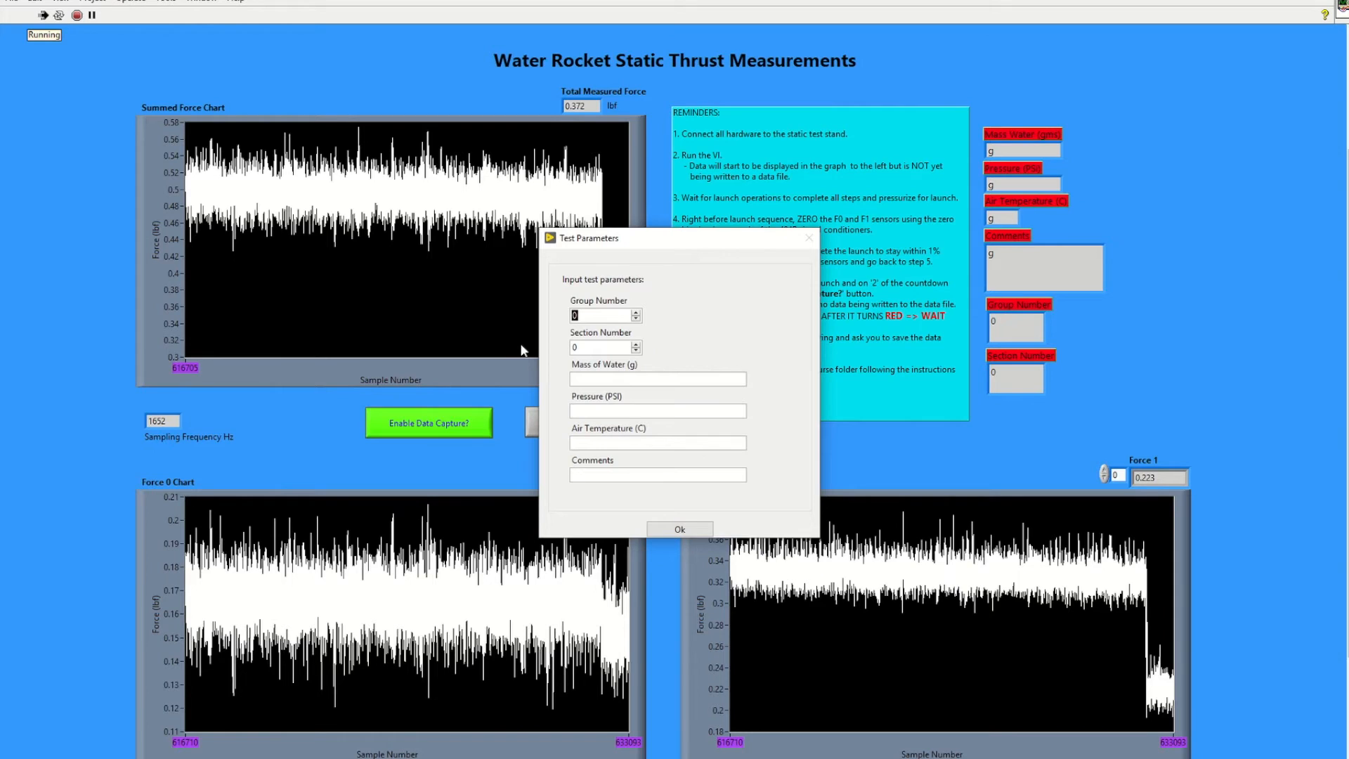
text(1)
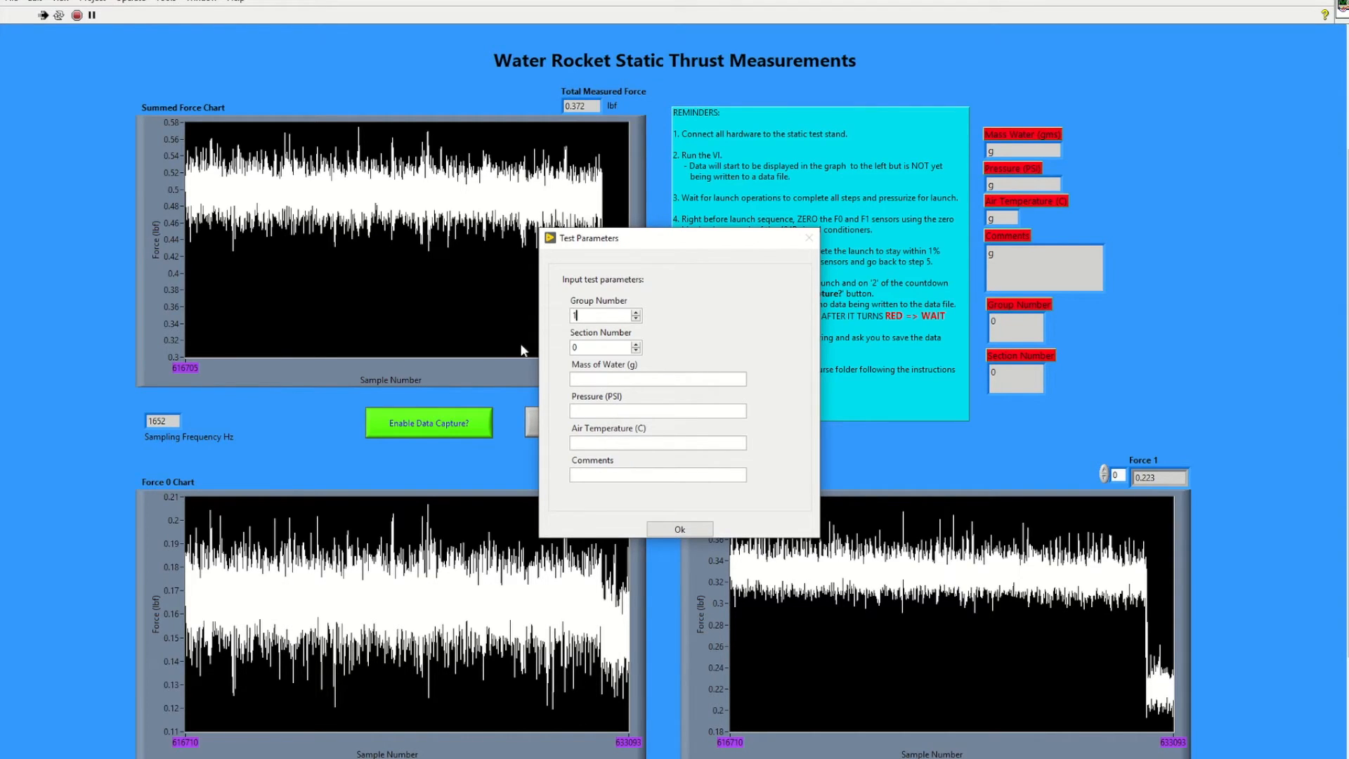
text(301)
click(658, 442)
text(13)
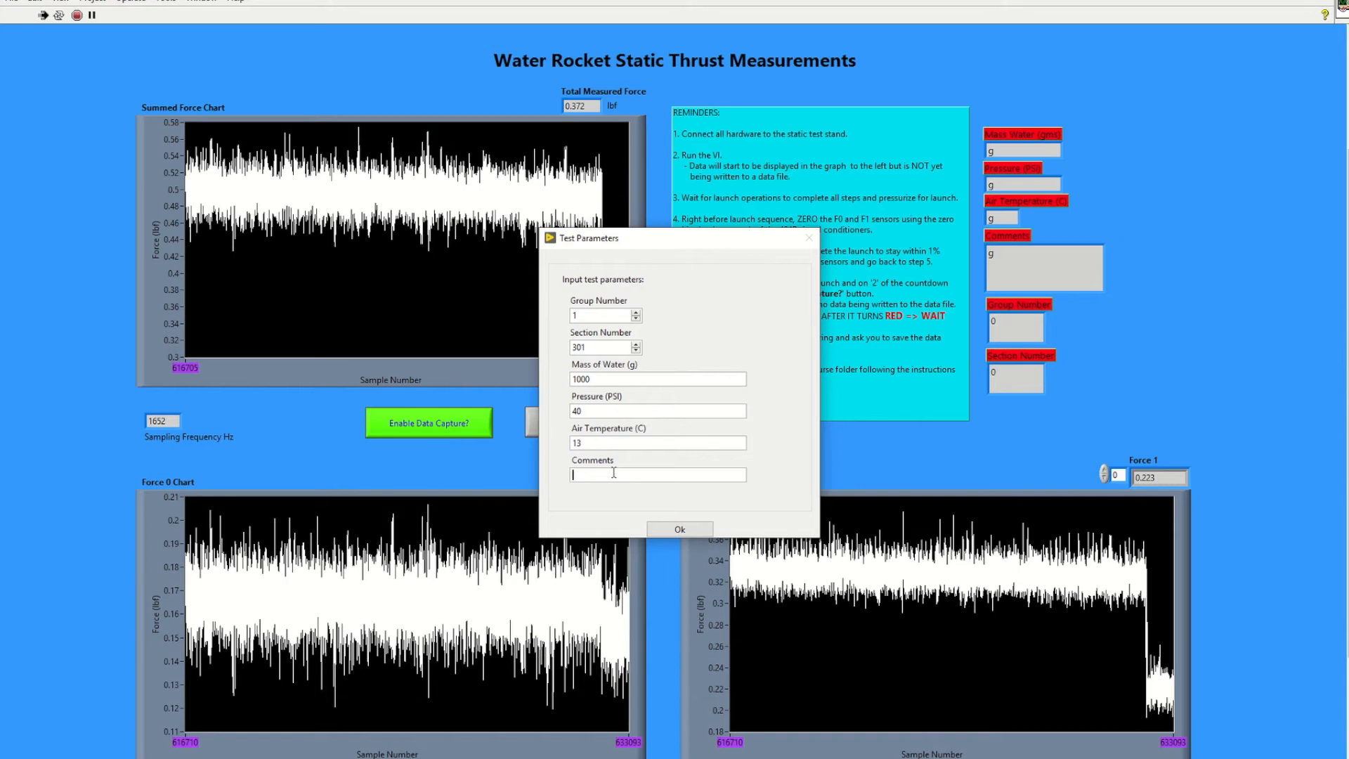
text(LA Demo)
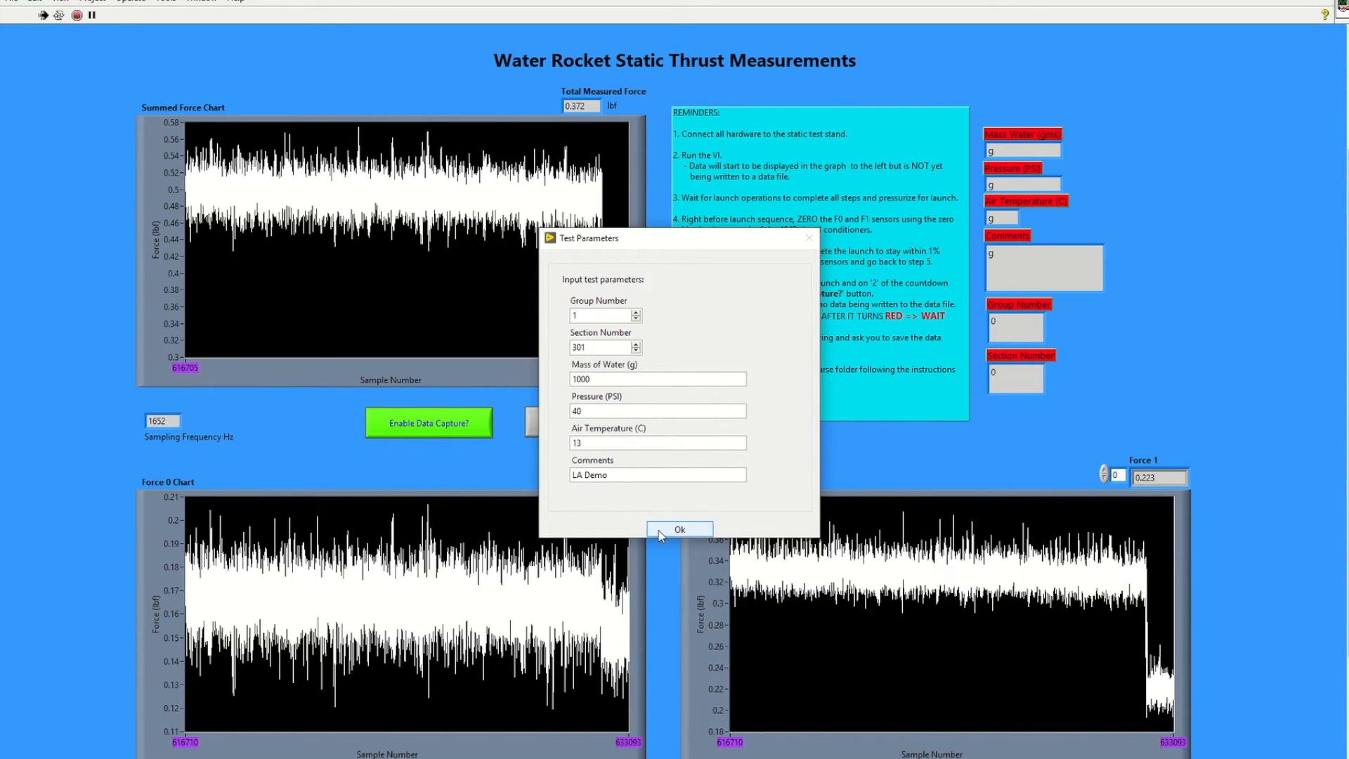
click(679, 529)
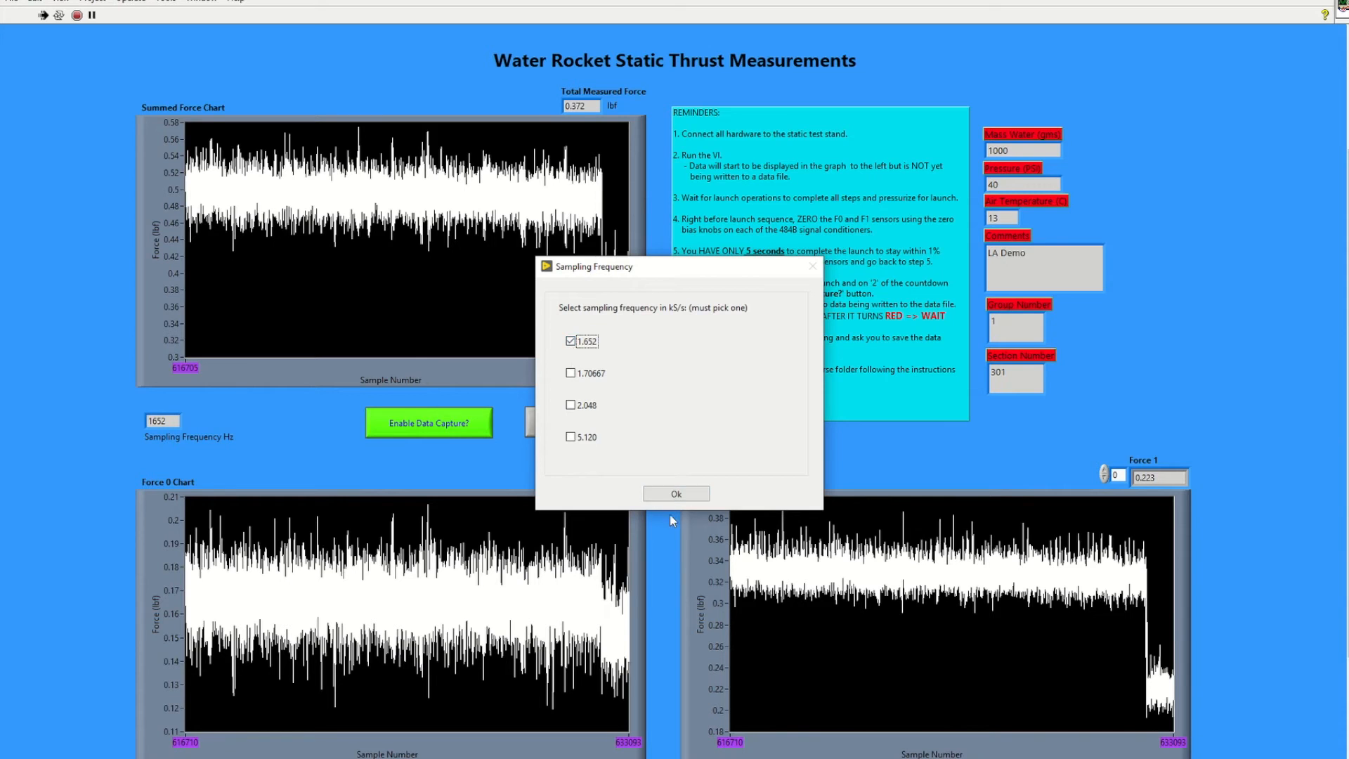
Step: Confirm the 1.652 kS/s sampling frequency in the Sampling Frequency dialog
click(675, 493)
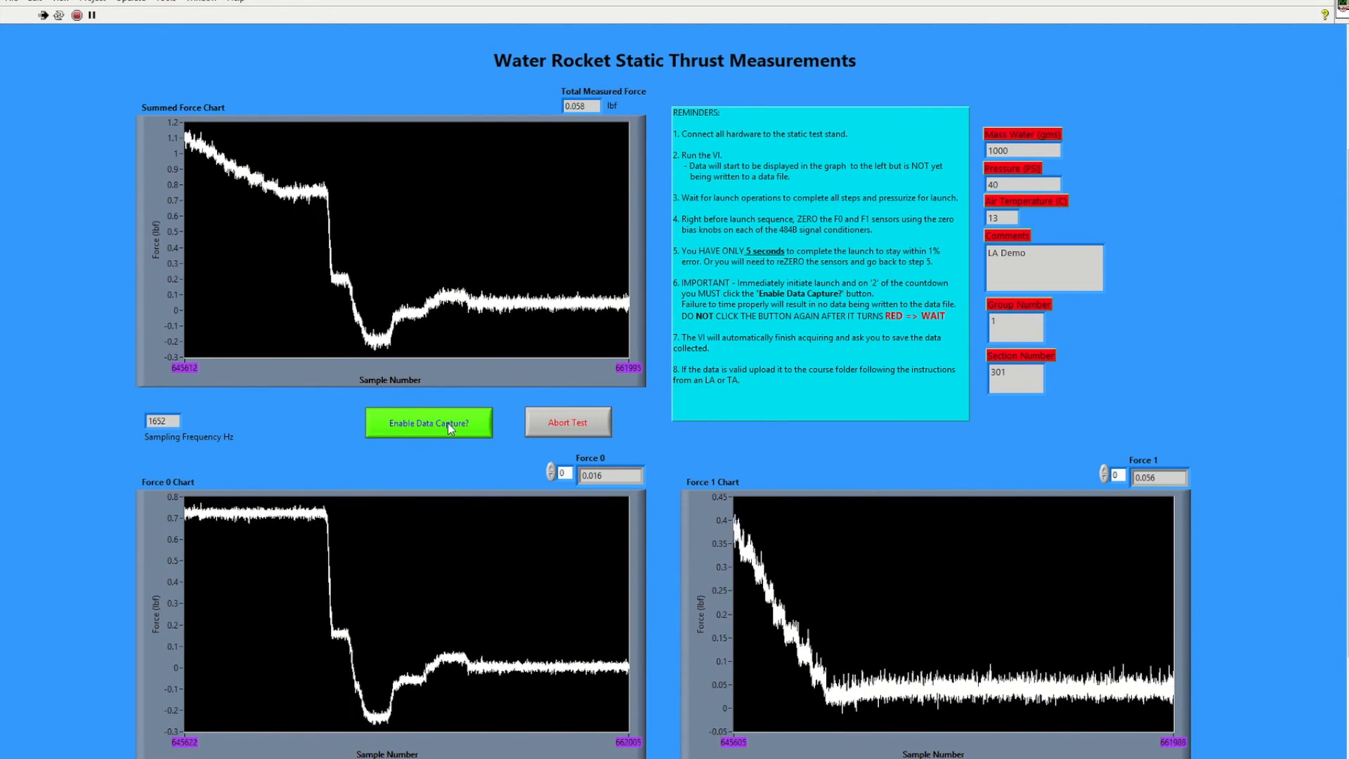
Step: Enable data capture and name the Desktop output file 'LA_Demo_static'
click(428, 422)
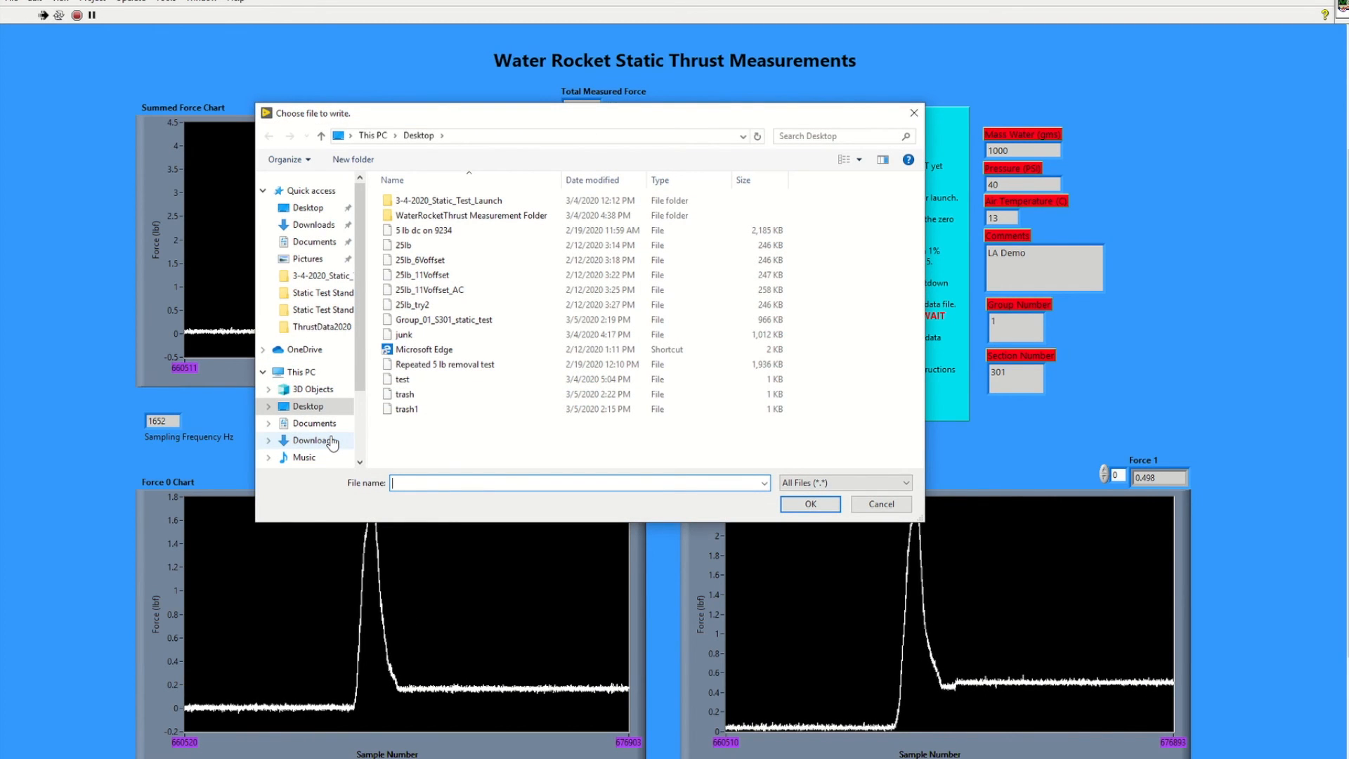
text(LA_Demo_)
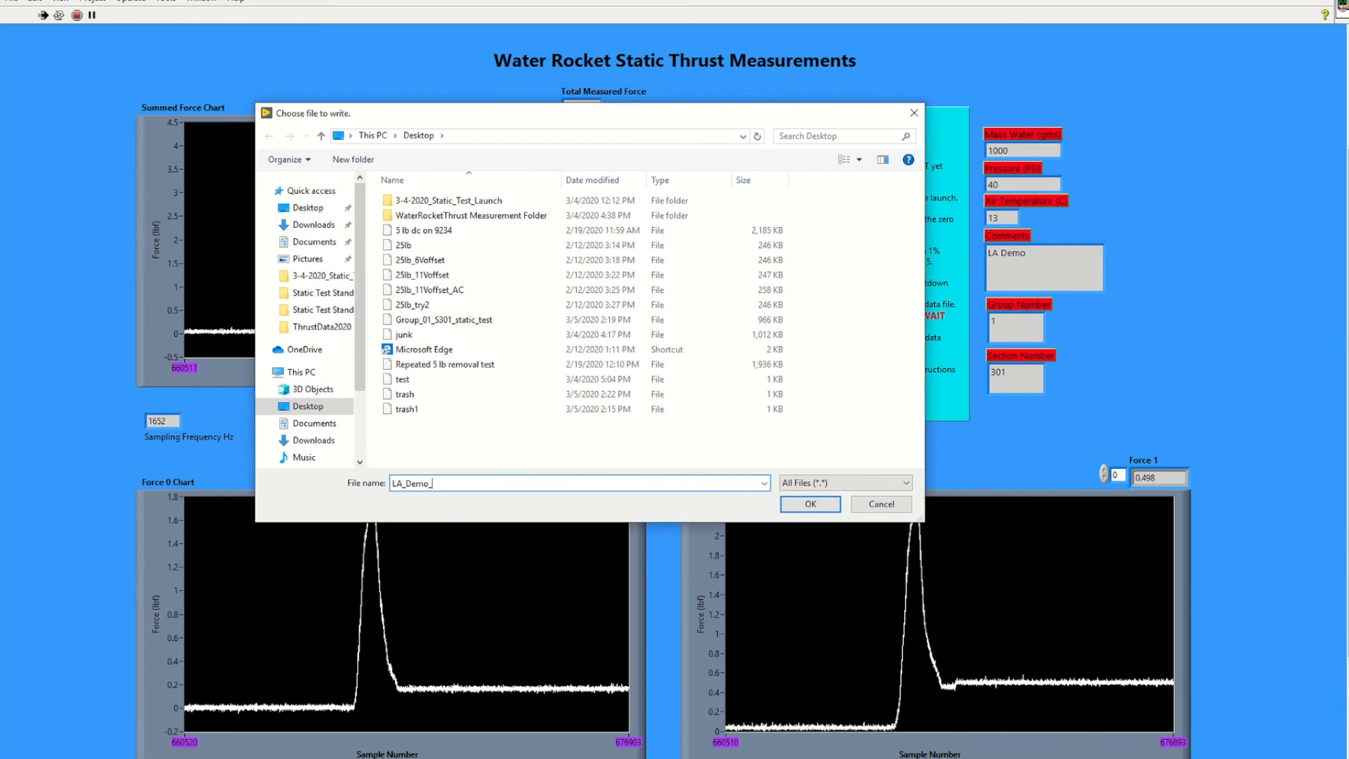
text(static)
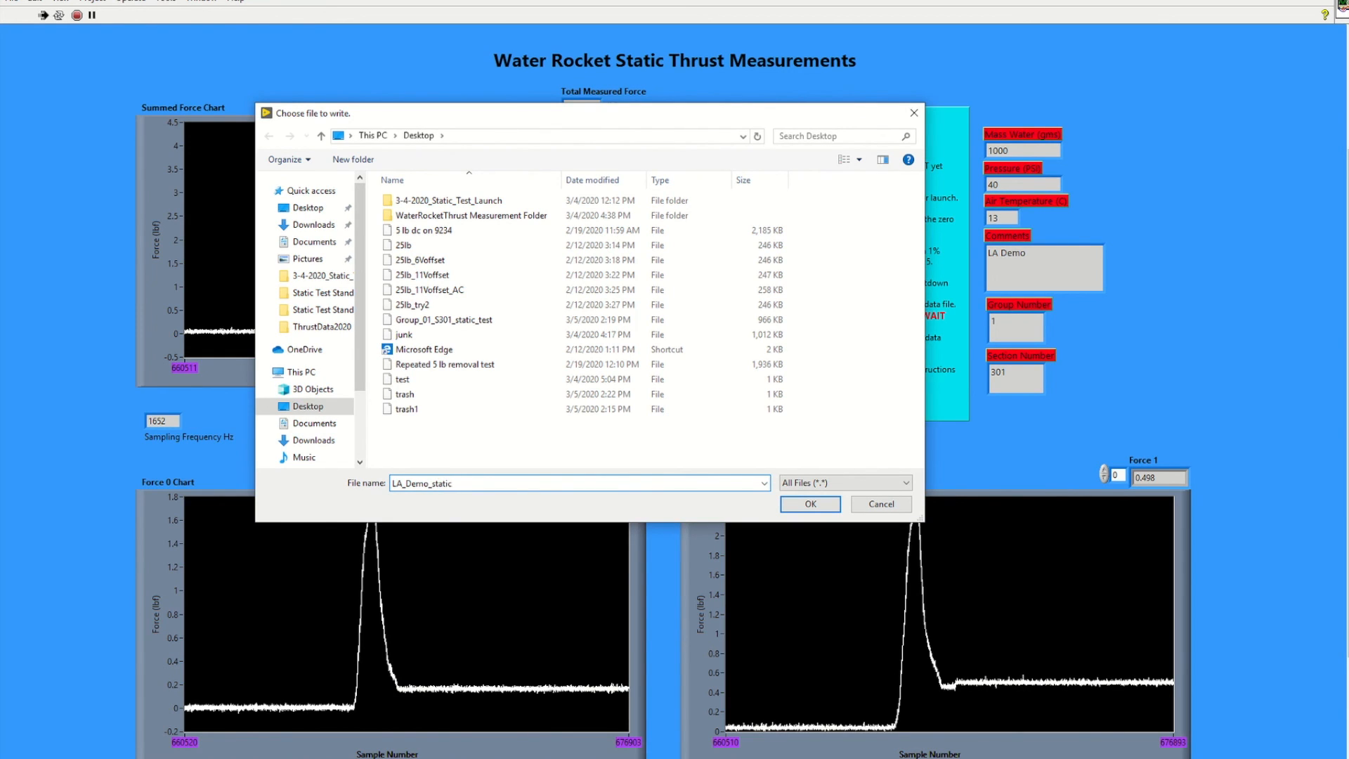